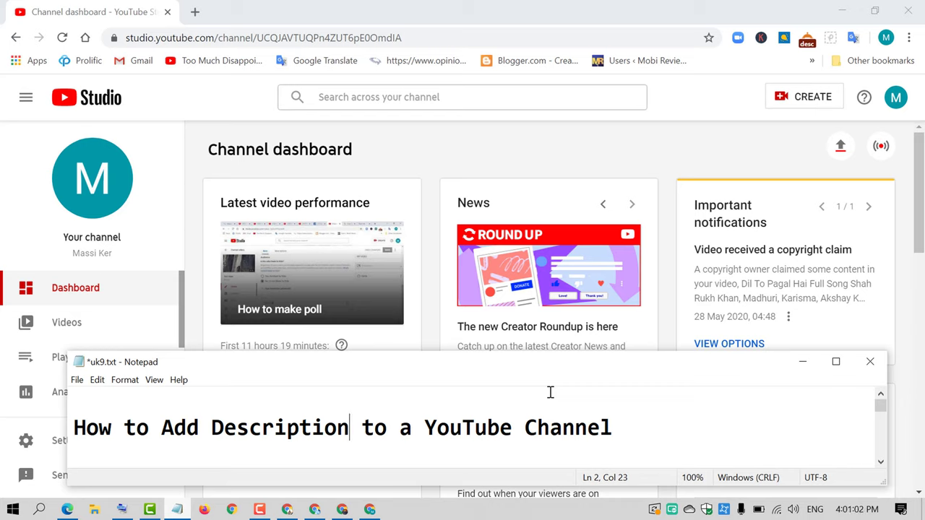
mouse_move(567, 425)
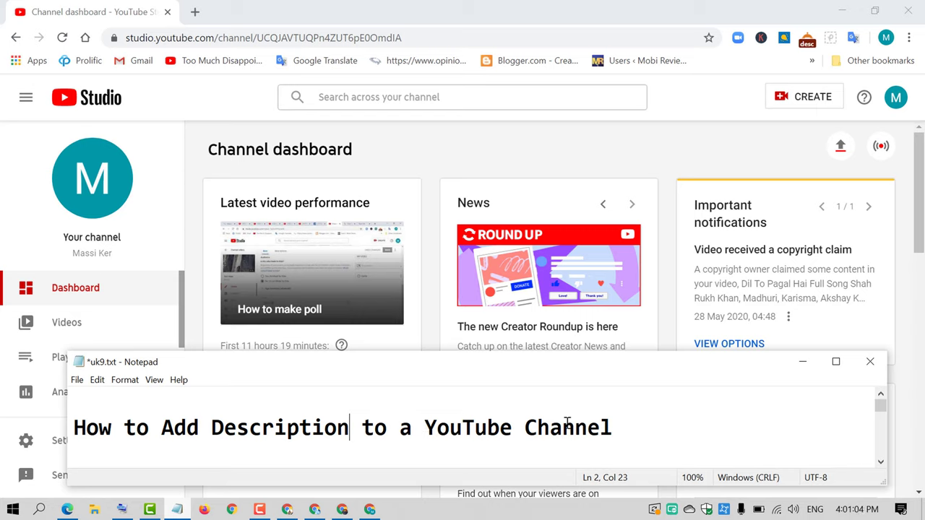
mouse_move(574, 443)
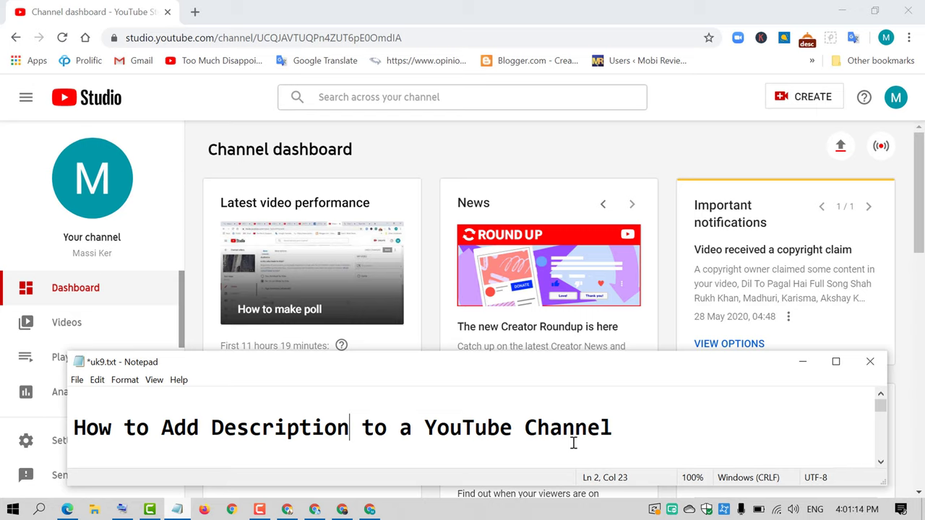
mouse_move(802, 361)
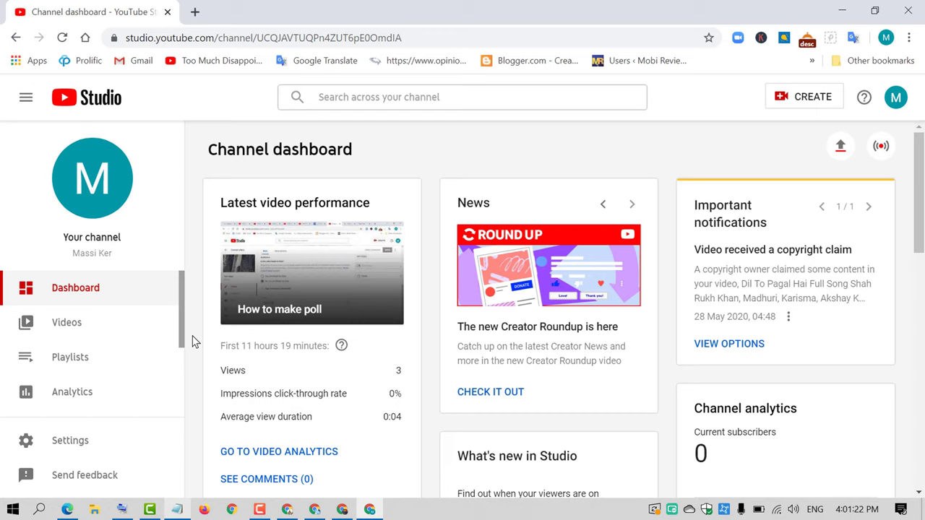
mouse_move(225, 300)
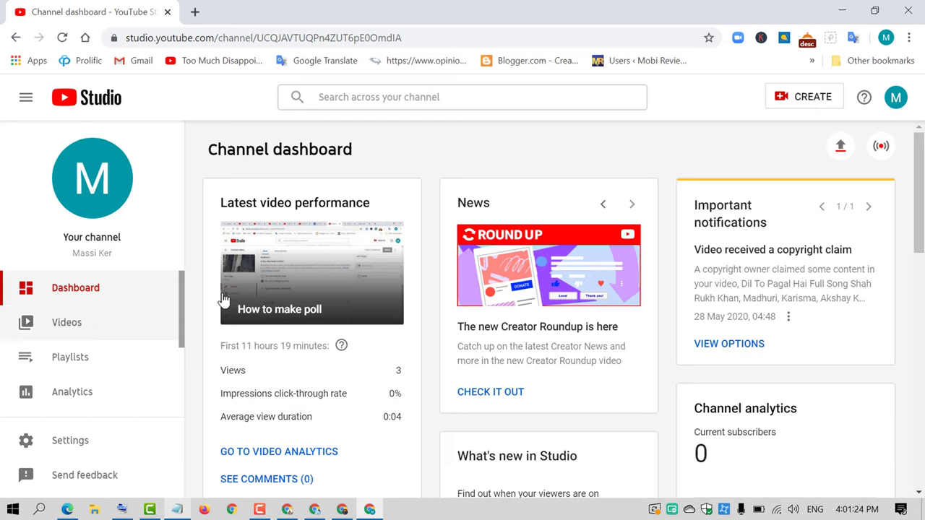
mouse_move(40, 437)
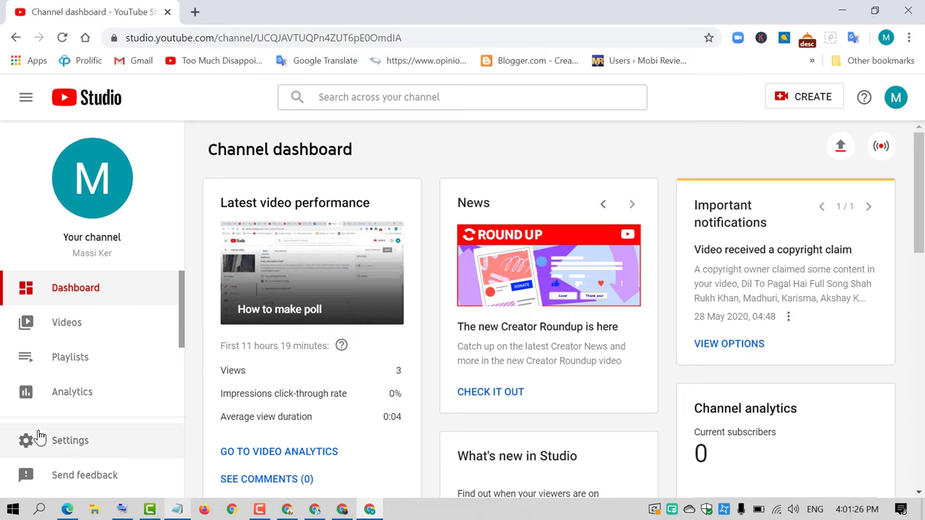
Go to Studio Settings > Channel and scroll to the keywords and United Kingdom country
click(70, 440)
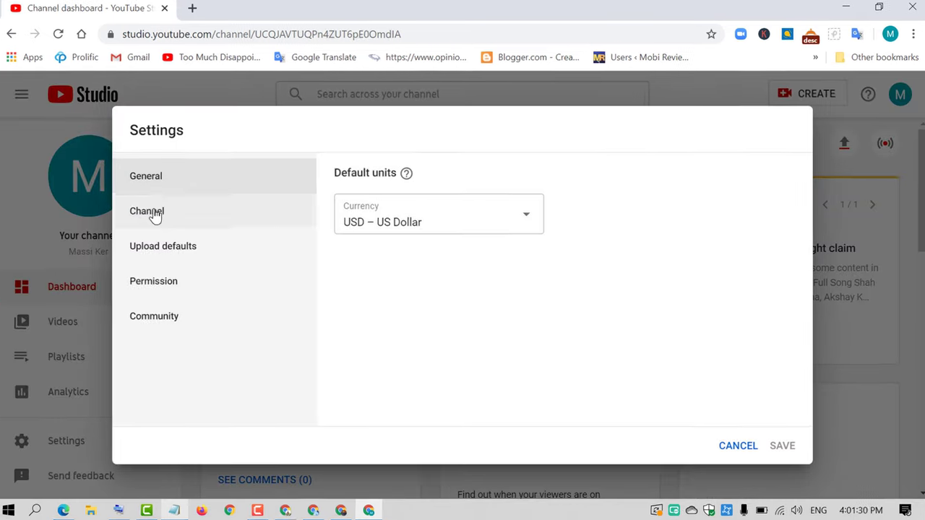
click(146, 211)
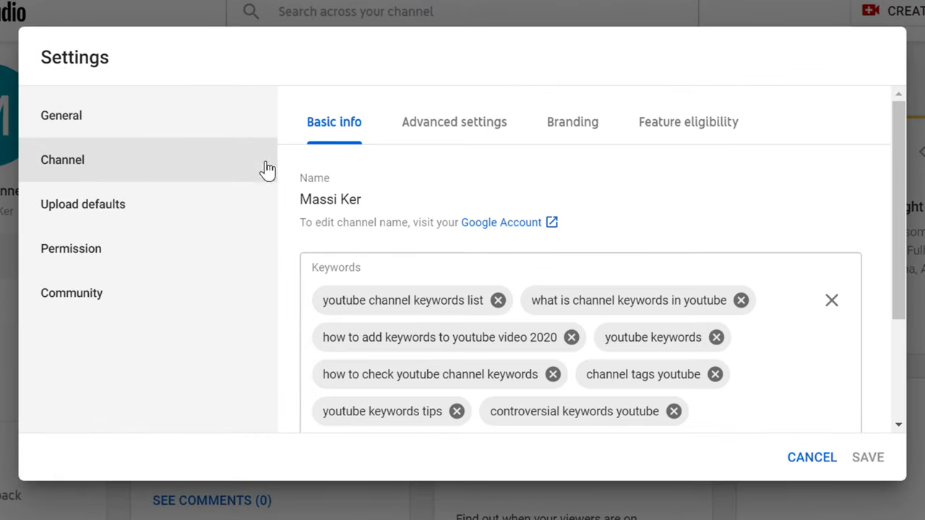
scroll(down, 3)
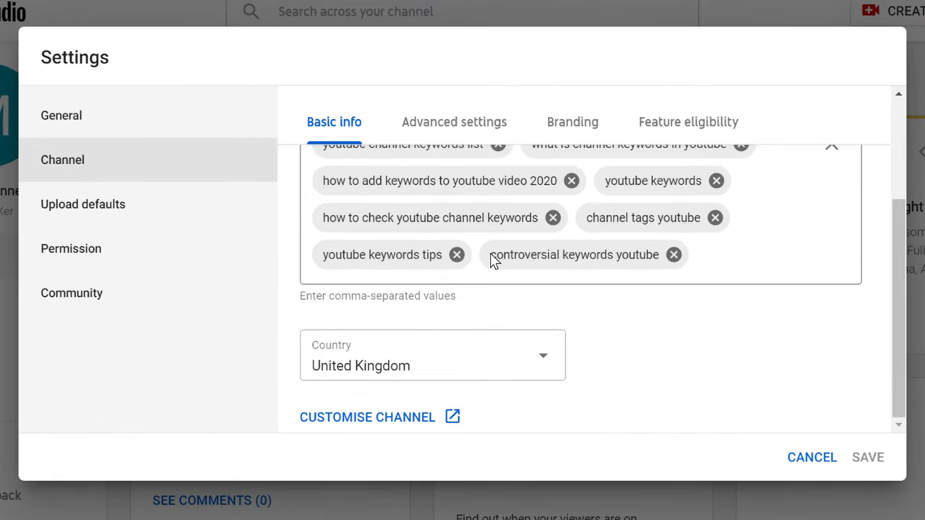
Paste the channel welcome text into the Upload defaults description and save
click(61, 115)
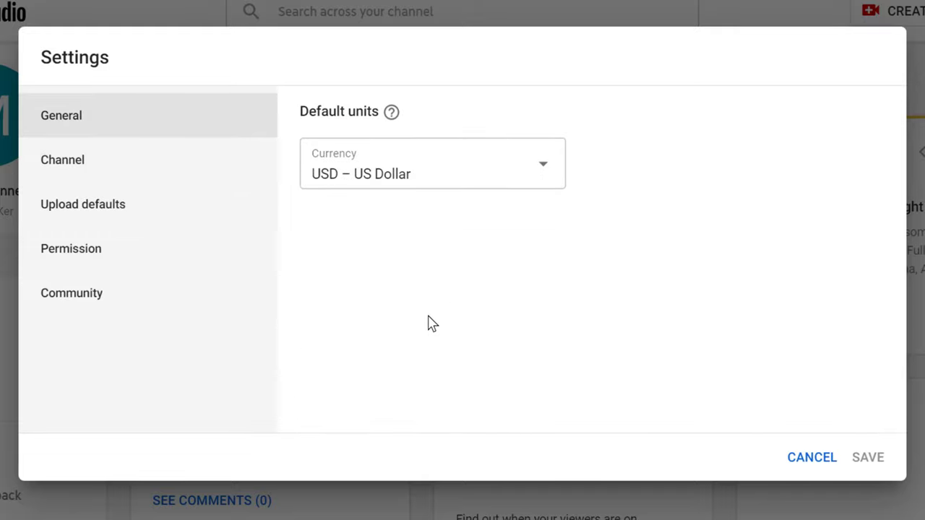
mouse_move(119, 213)
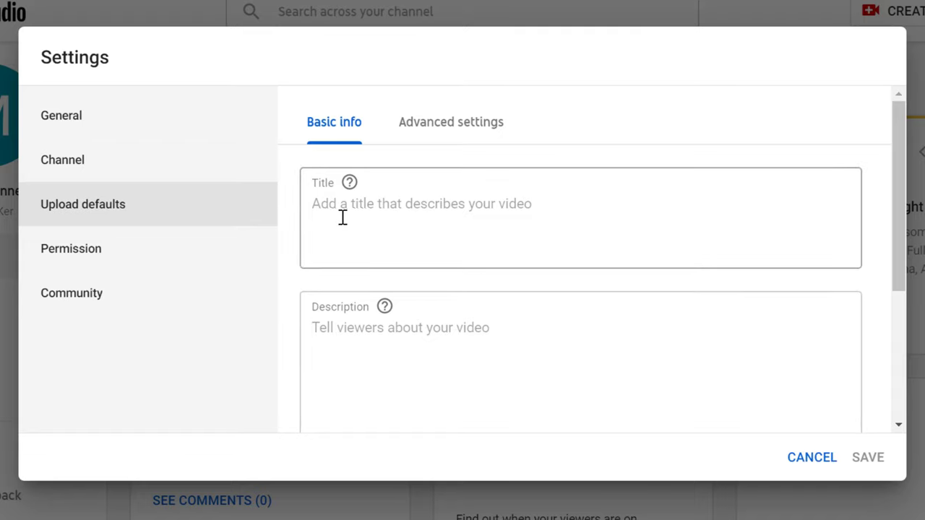
mouse_move(428, 215)
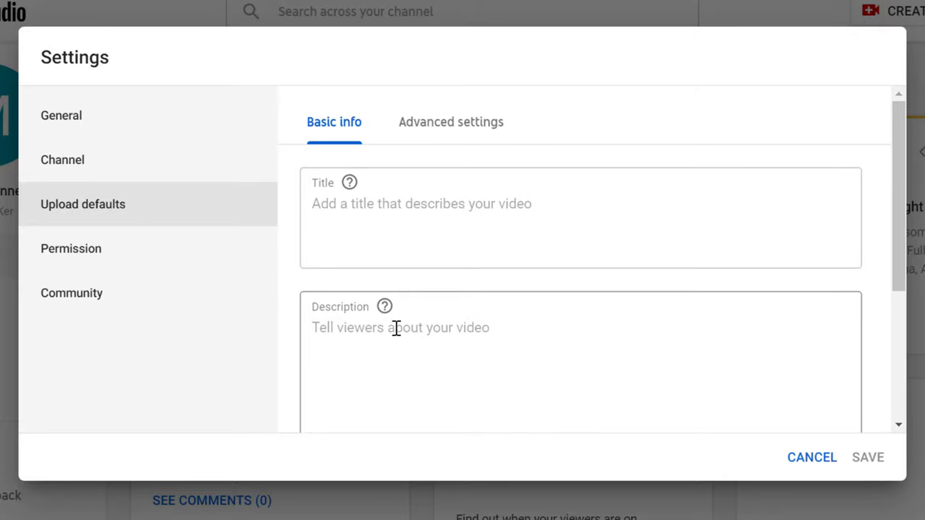
mouse_move(436, 327)
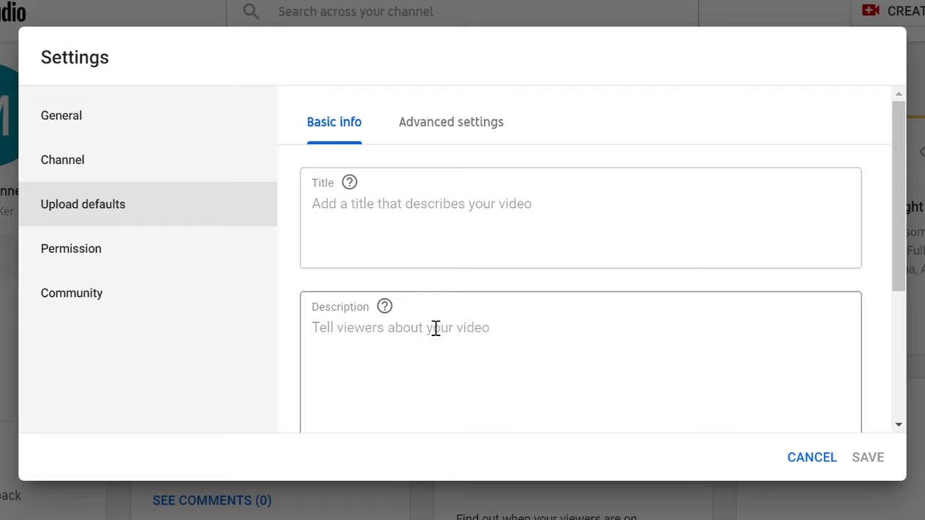
mouse_move(407, 339)
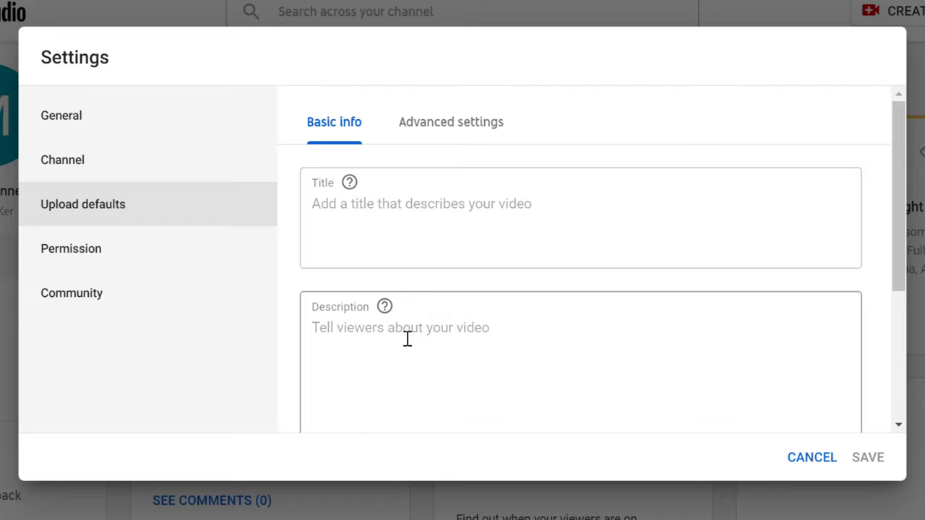
mouse_move(404, 347)
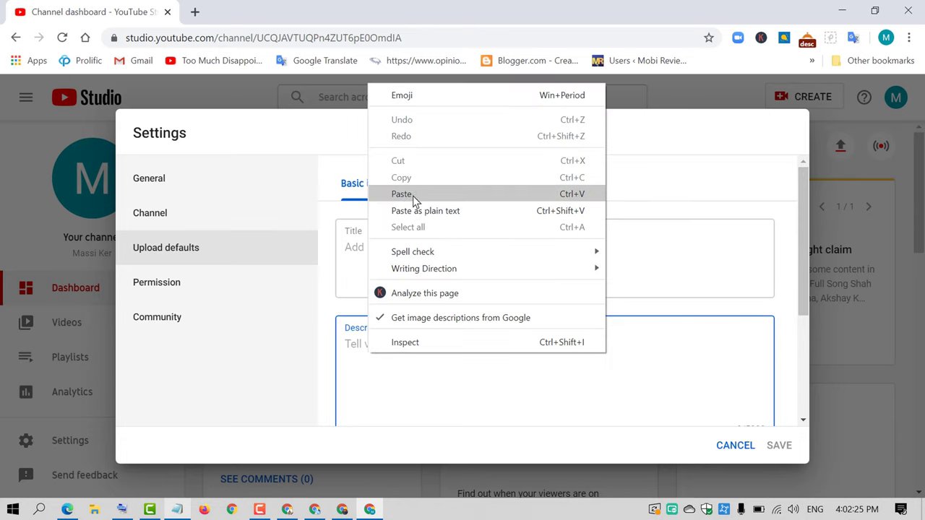
click(402, 194)
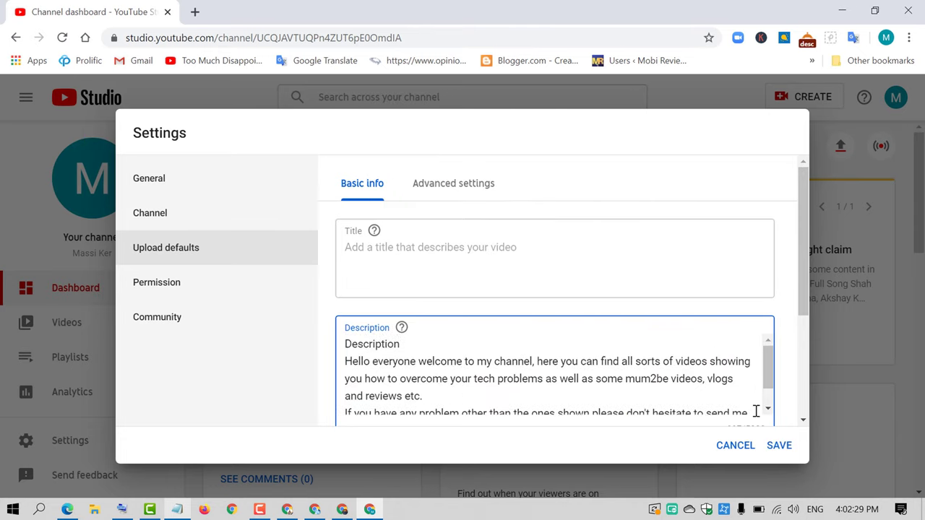
click(735, 445)
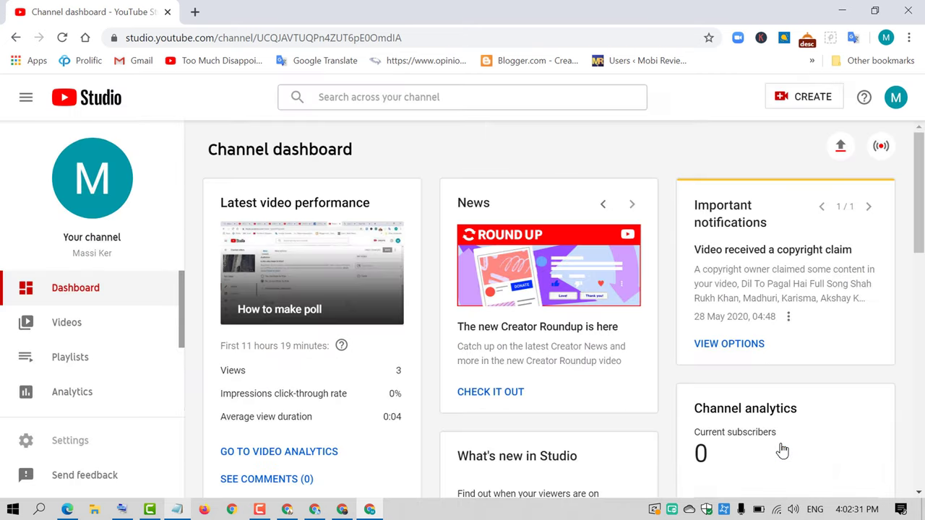
mouse_move(123, 288)
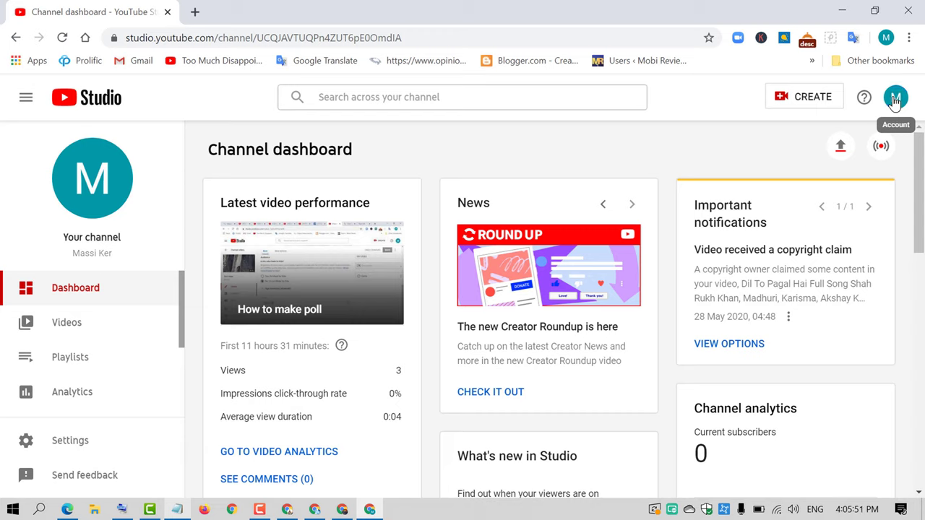
Open 'Your channel' from the account avatar menu
click(896, 97)
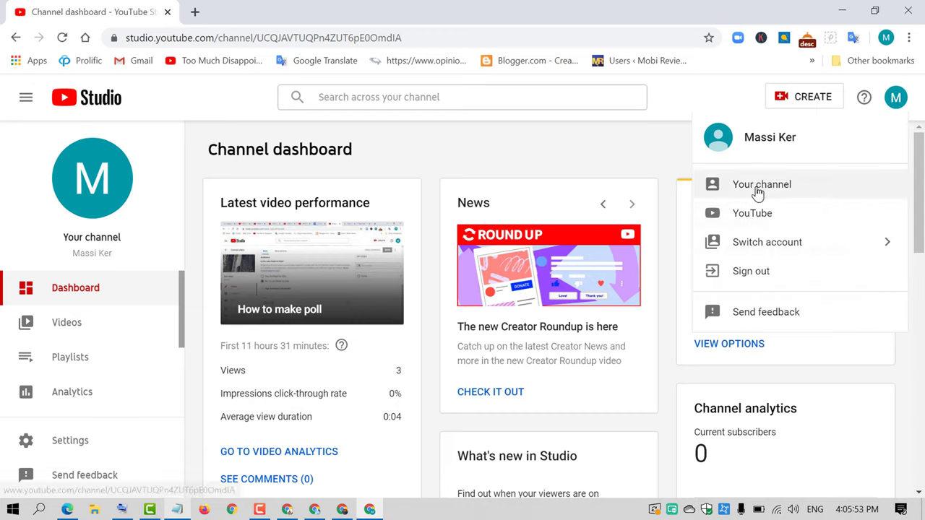
click(762, 185)
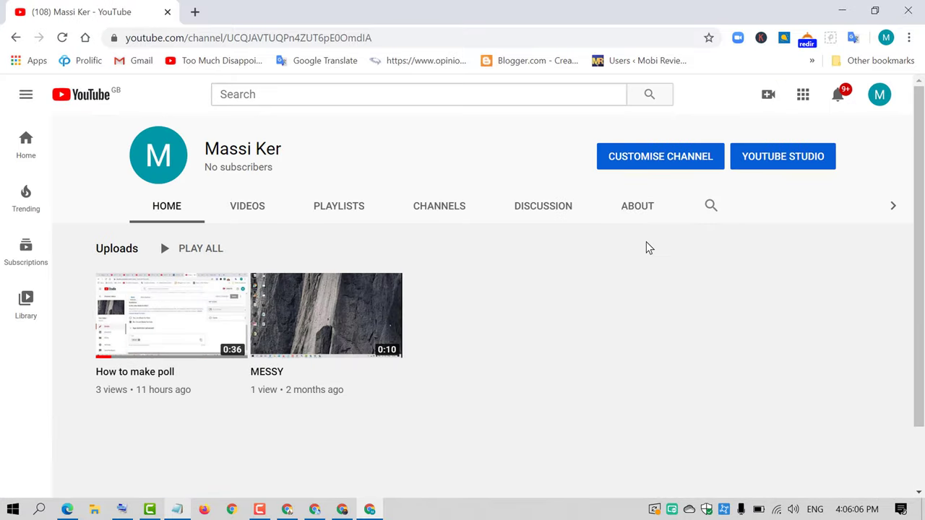
mouse_move(660, 156)
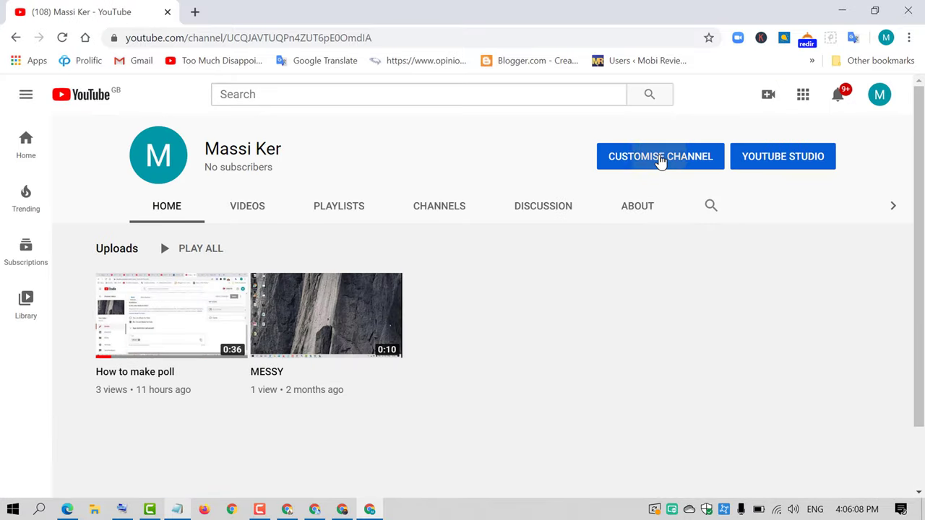
Enter Customise Channel and switch to its About section
click(660, 157)
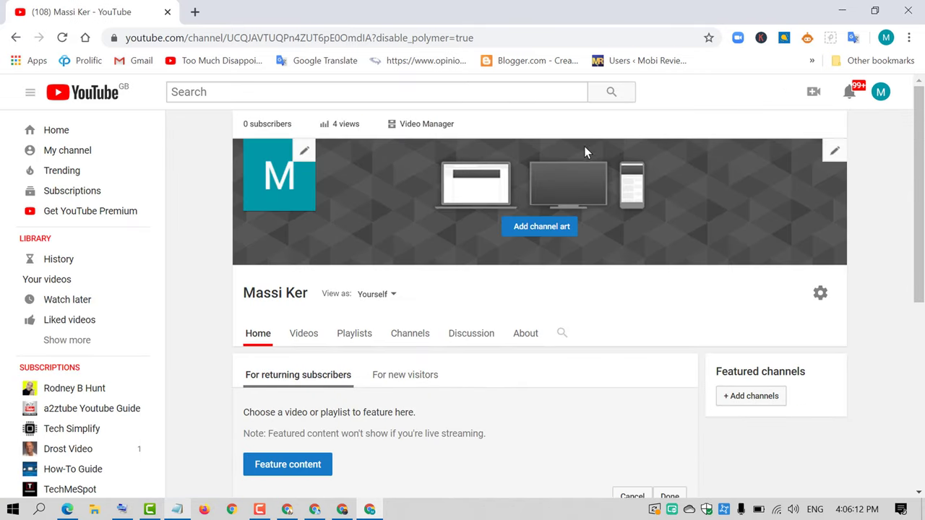
mouse_move(508, 246)
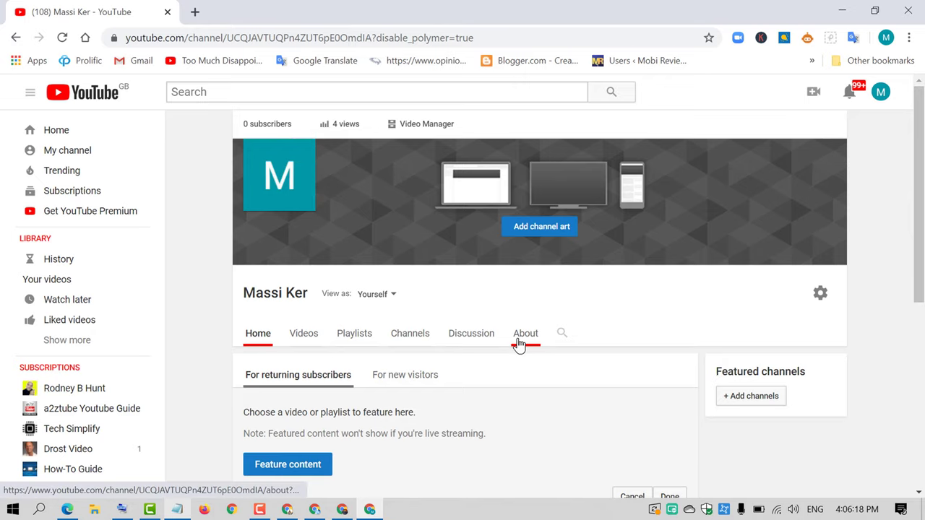
click(526, 334)
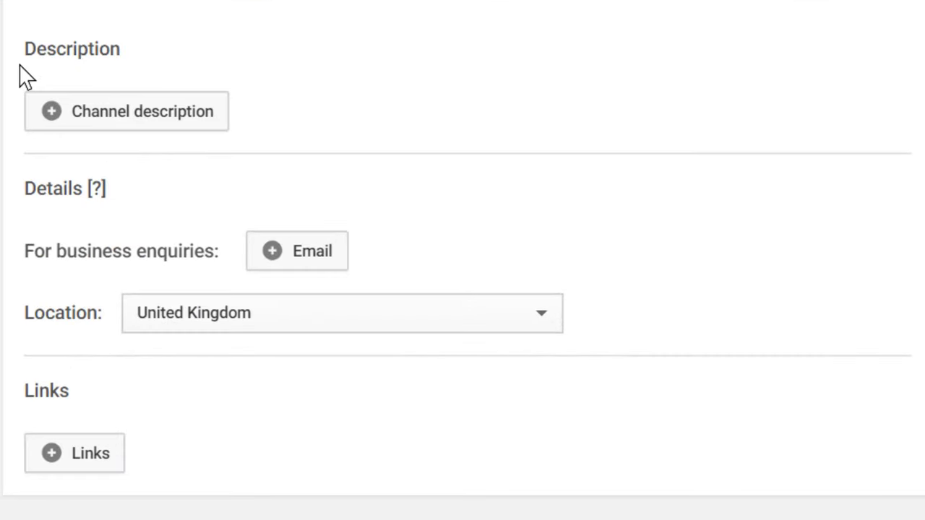
mouse_move(115, 137)
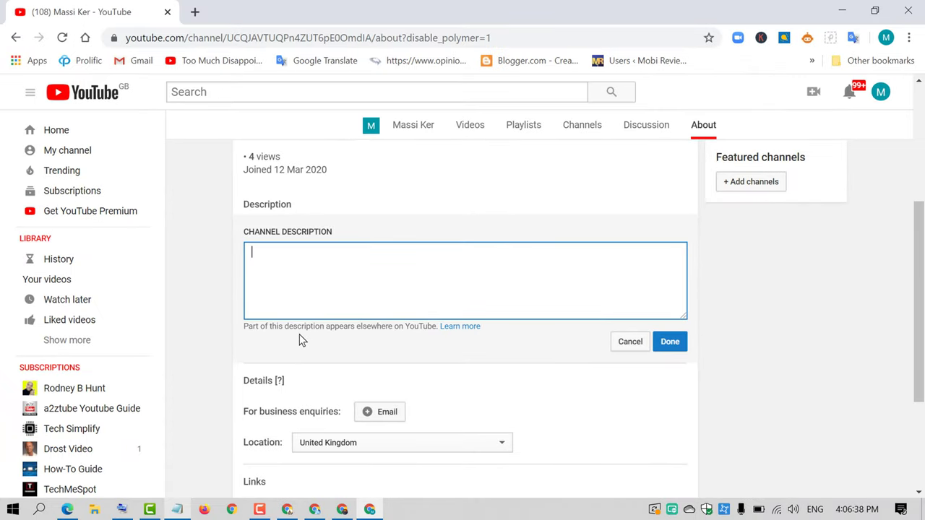
mouse_move(416, 339)
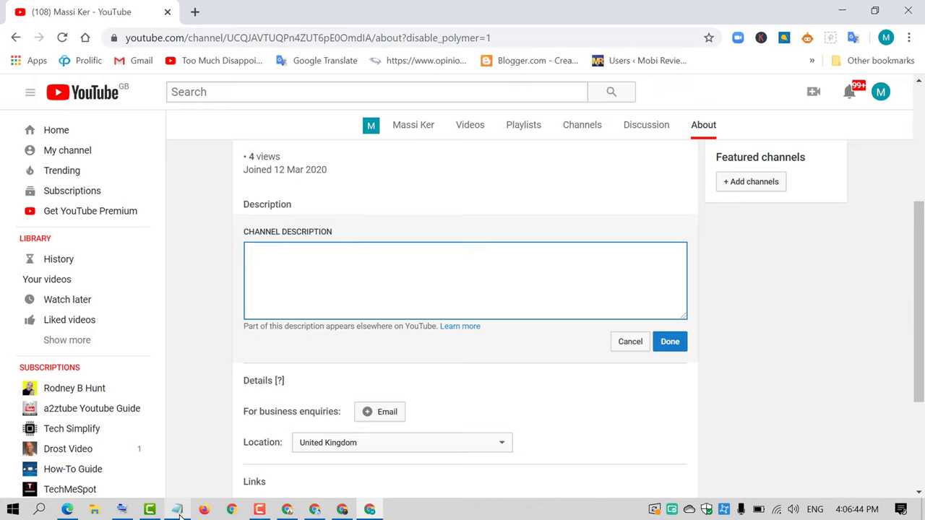
Bring up Notepad maximised with the welcome description and contact details
click(177, 509)
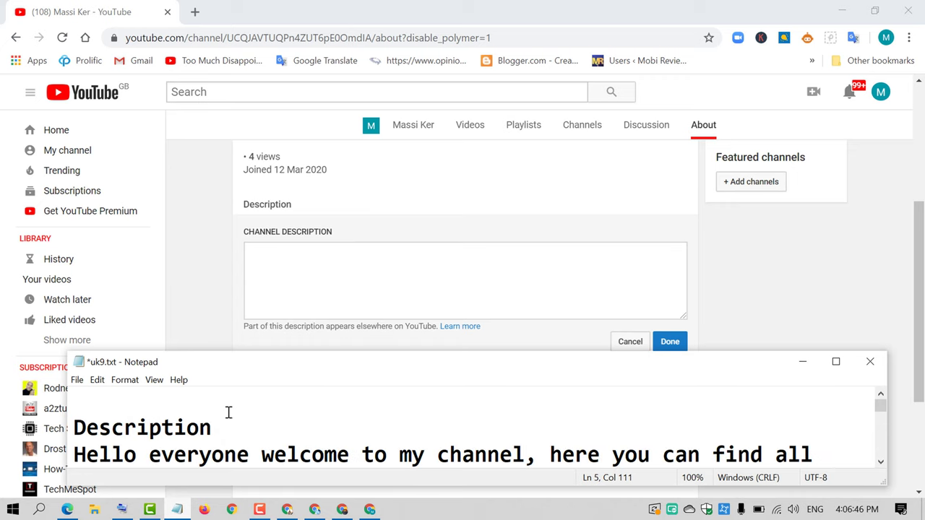
click(835, 362)
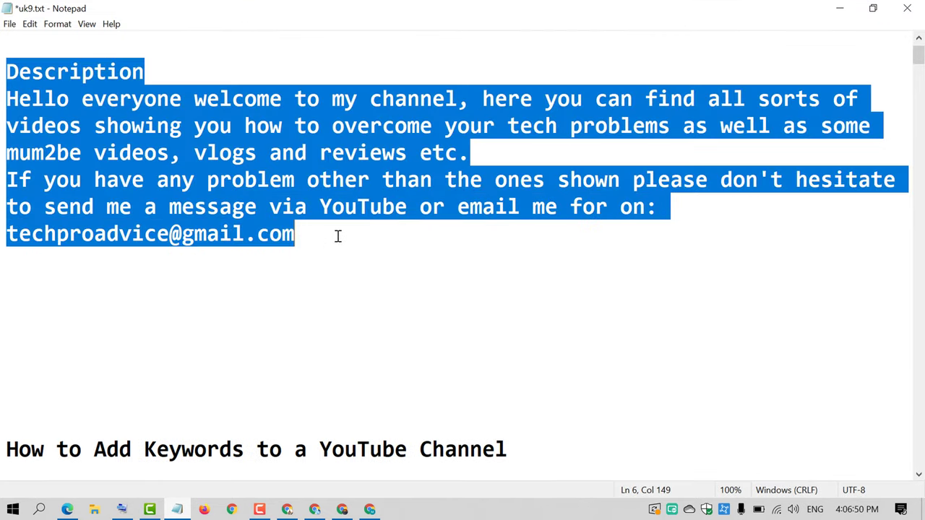
mouse_move(791, 42)
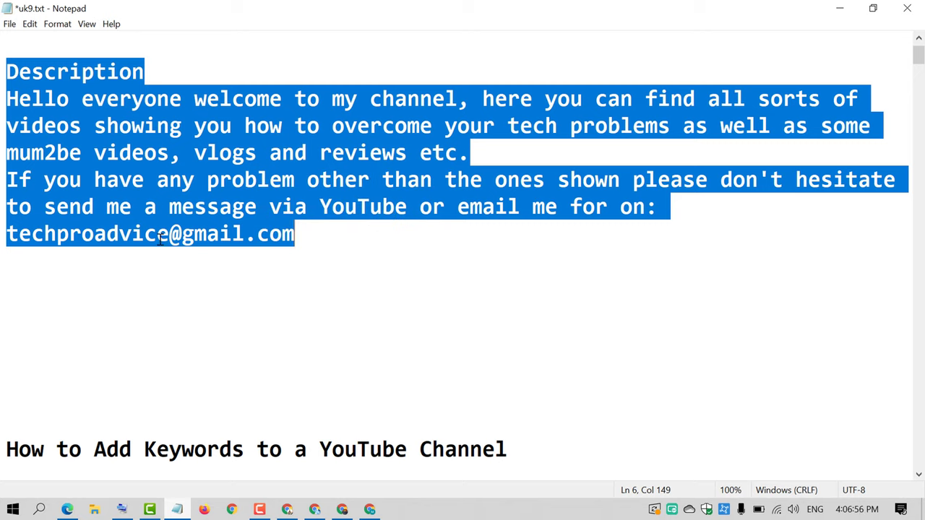
mouse_move(841, 29)
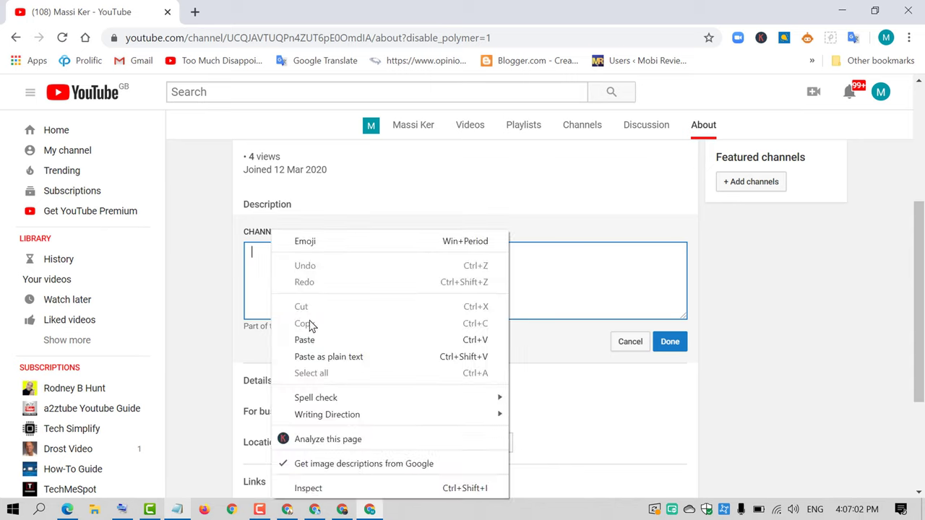
Paste the welcome text into the Channel description box, confirm with Done, and review it
click(305, 339)
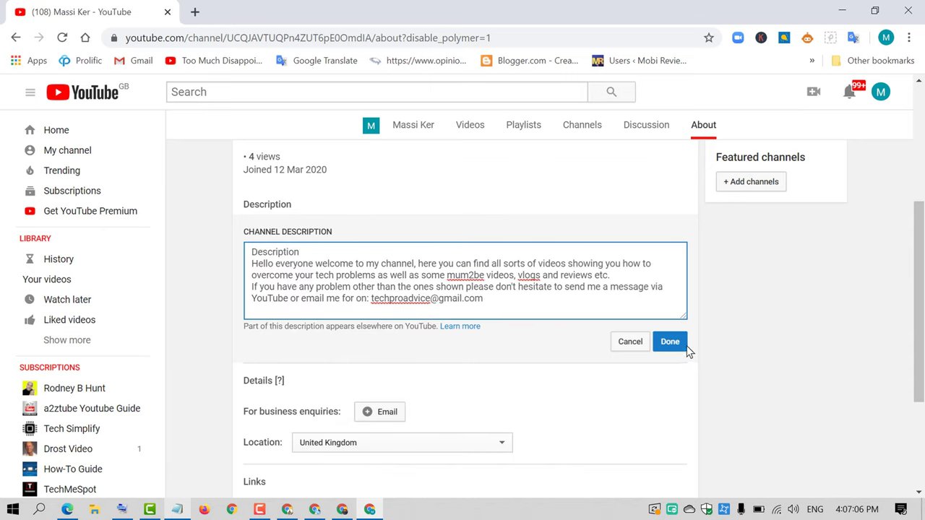
click(670, 341)
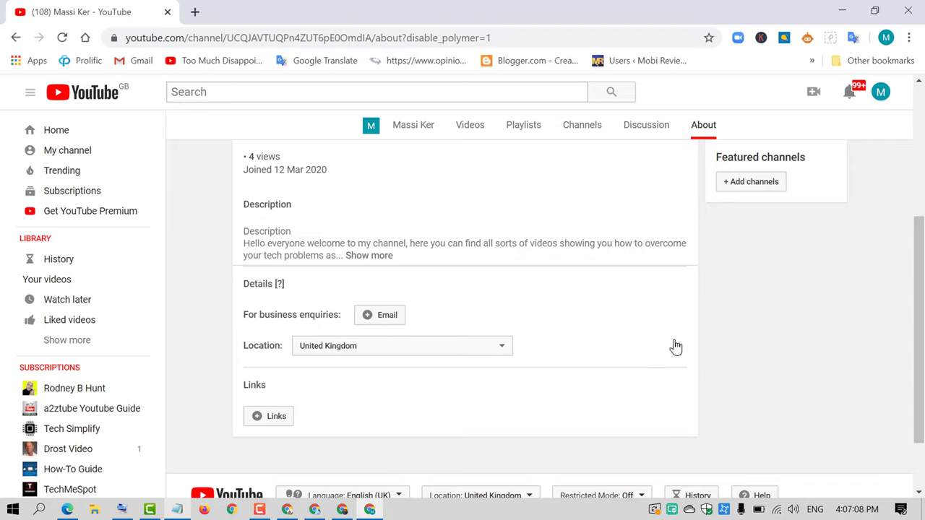
mouse_move(474, 292)
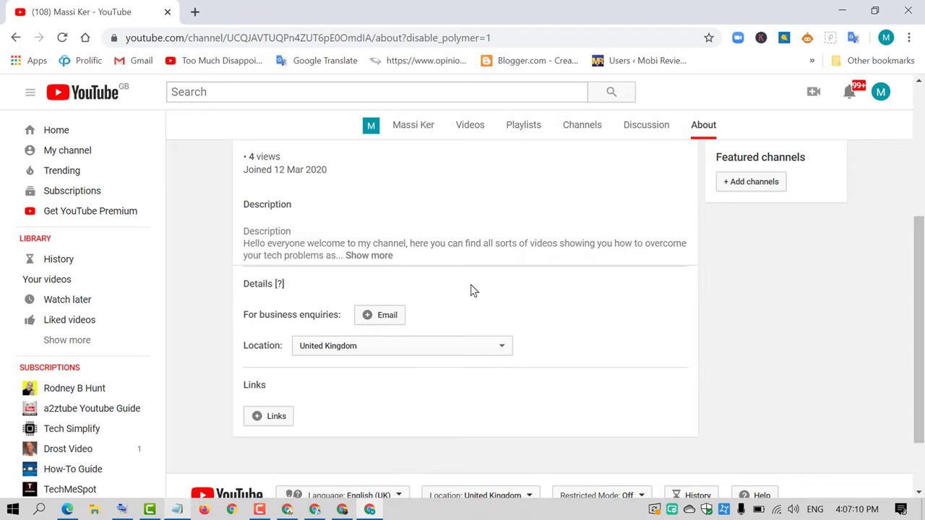
scroll(up, 3)
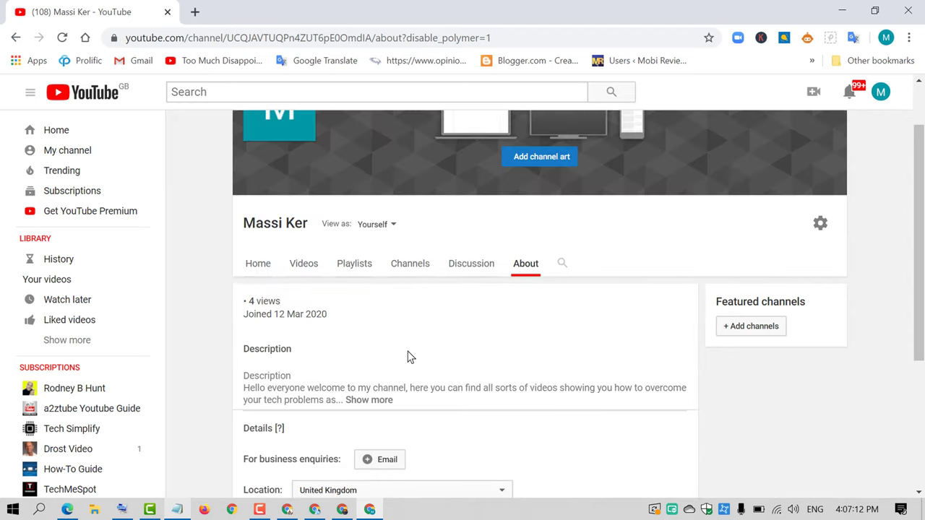
mouse_move(374, 385)
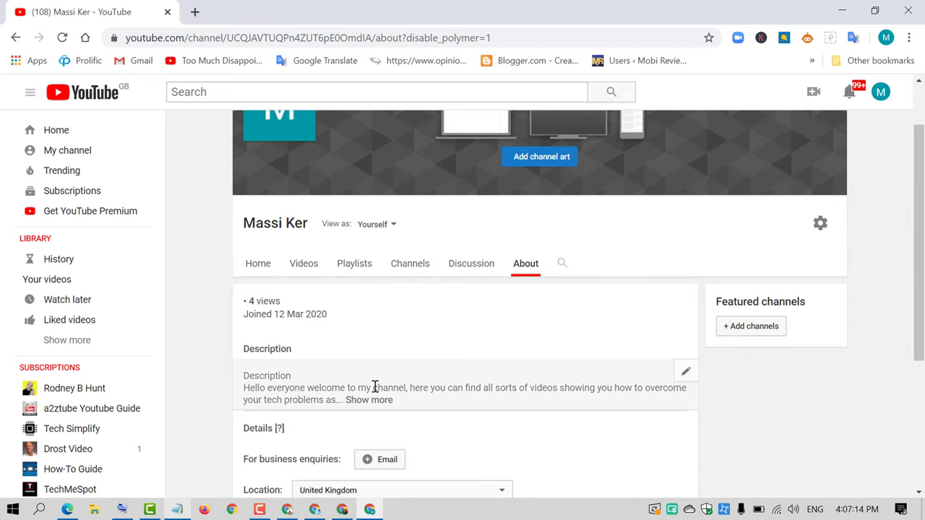
mouse_move(689, 341)
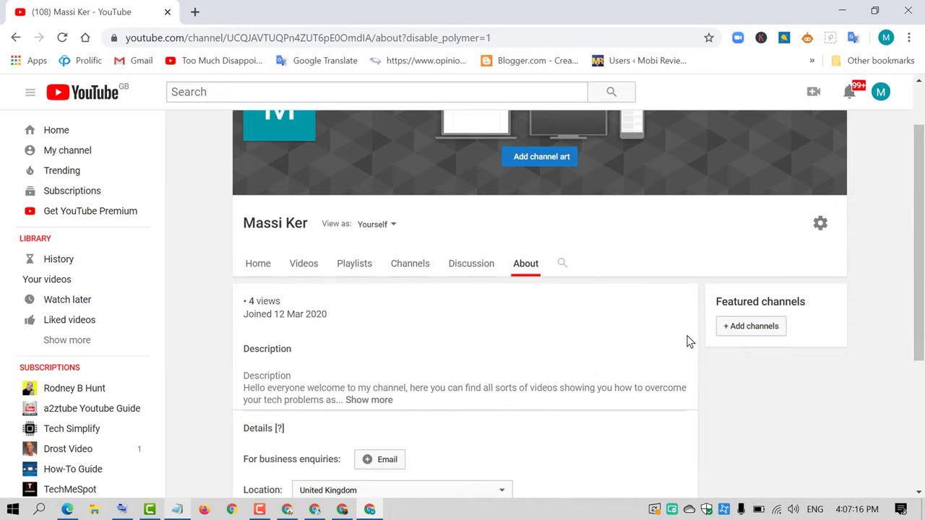
scroll(up, 3)
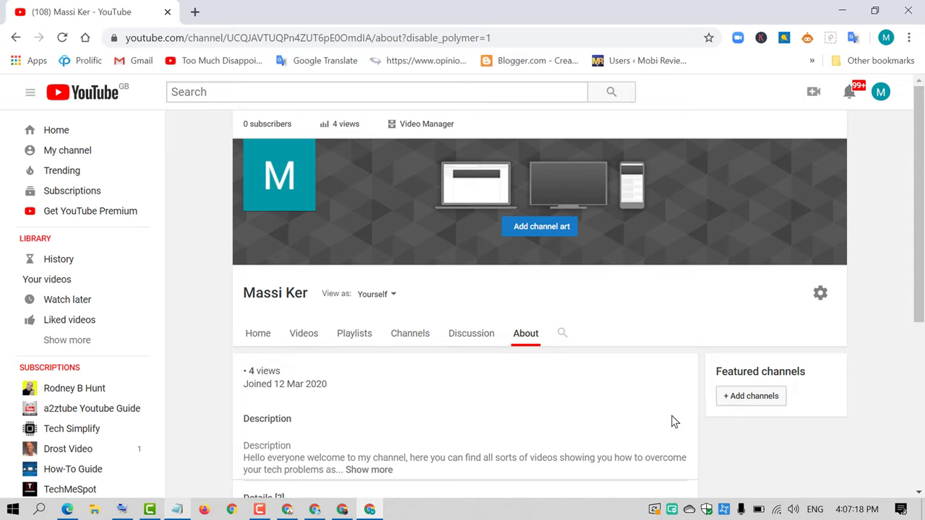
scroll(down, 3)
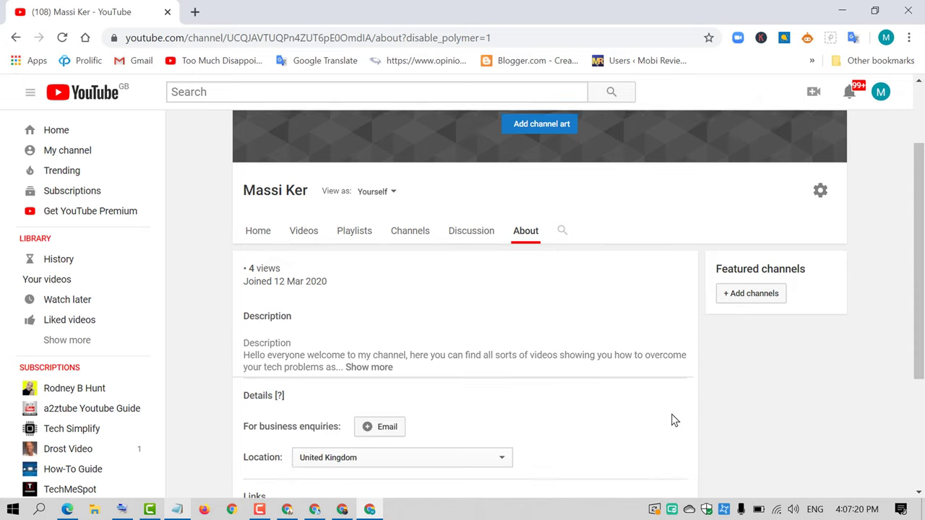
scroll(up, 3)
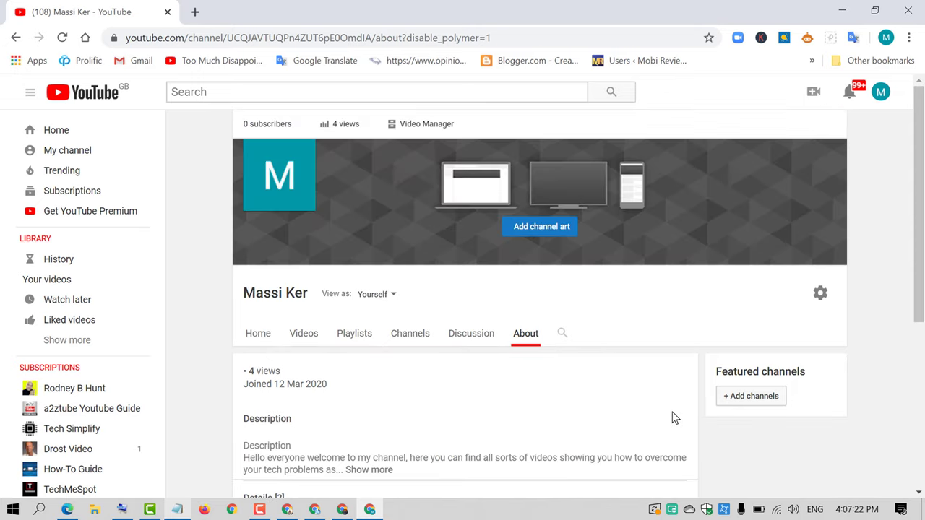